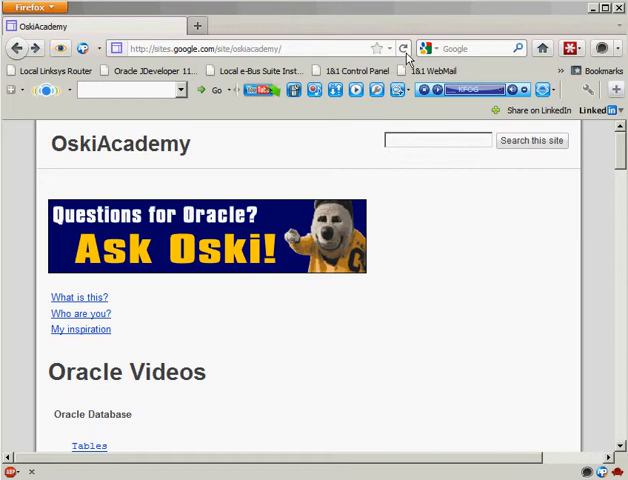
Begin entering the fourthmonth1:8080 address so APEX login URLs are suggested.
left_click(290, 48)
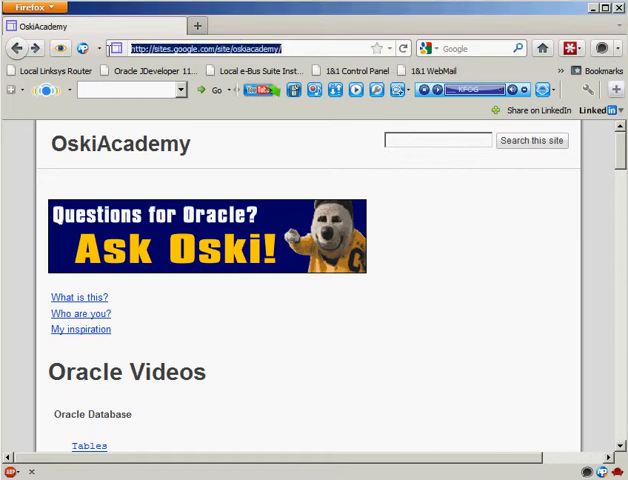
type("fourthmonth1:8080")
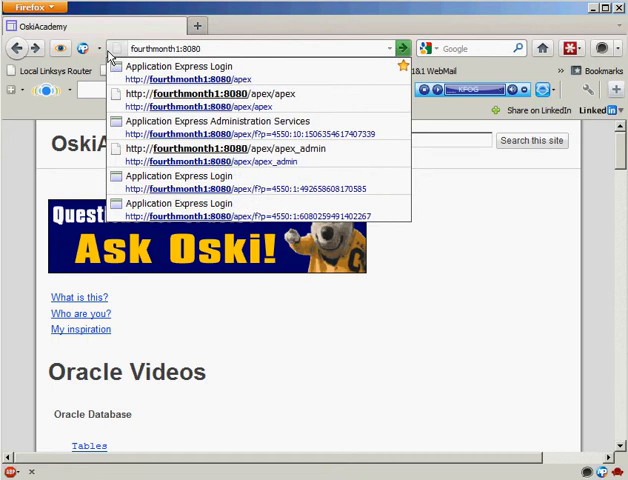
type("//")
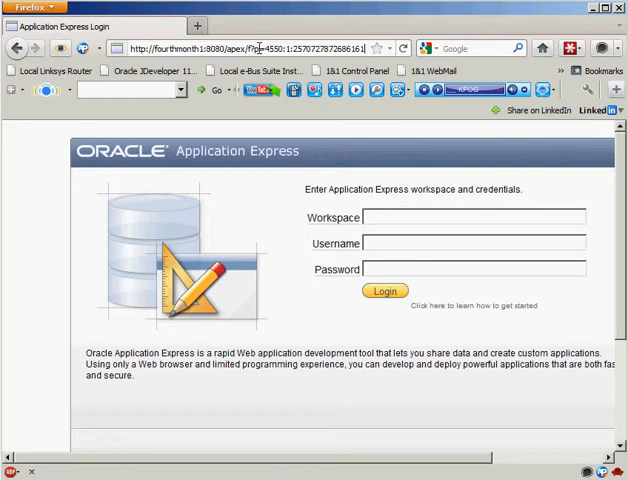
left_click(246, 48)
type("apex")
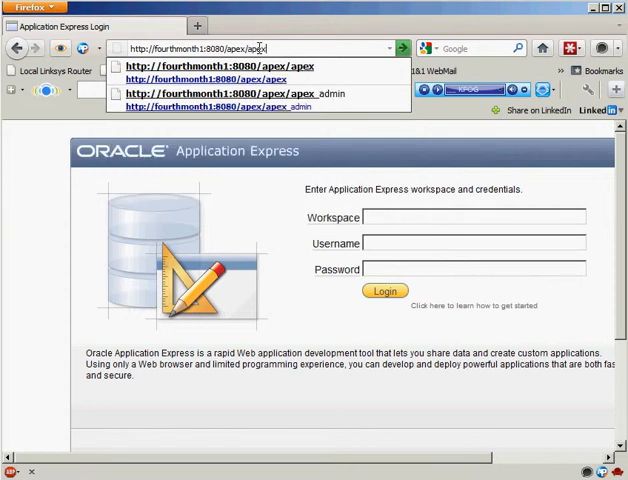
left_click(240, 106)
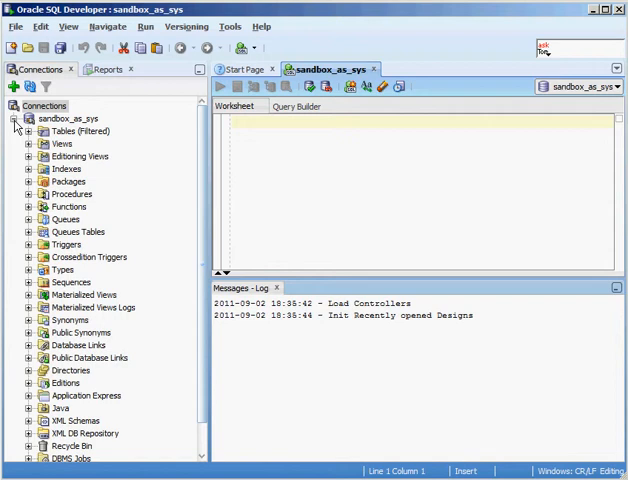
Enter the query select dbms_xdb.gethttpport from dual; in the worksheet.
type("select d")
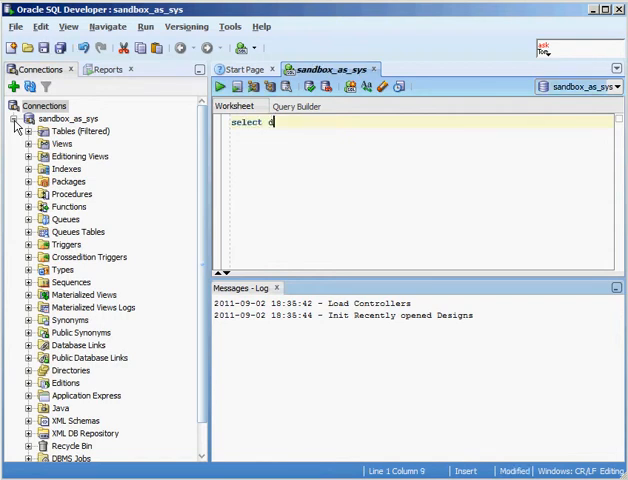
type("bms_")
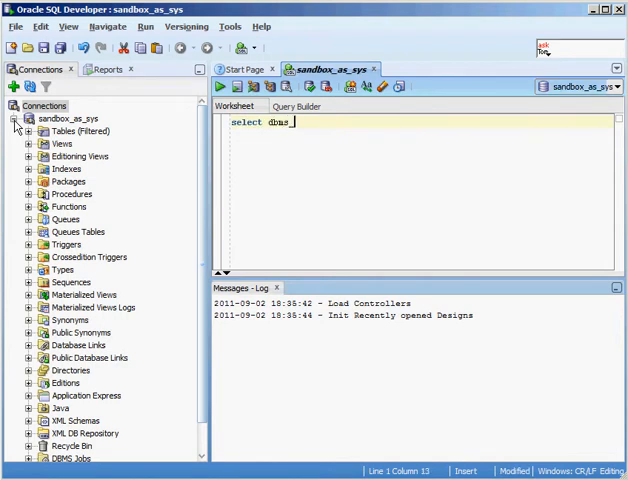
type("_xdb")
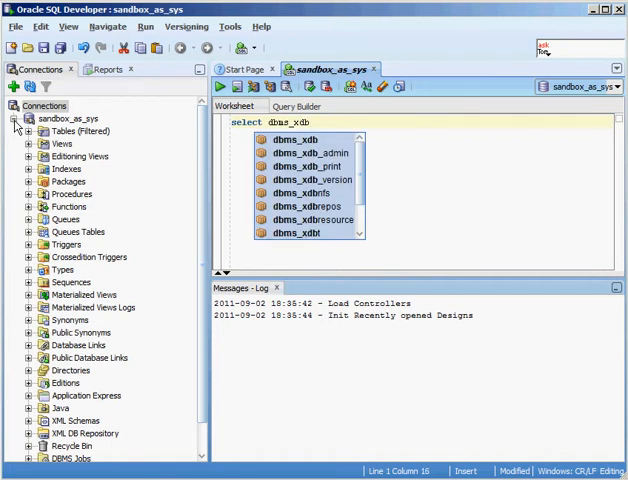
mouse_move(64, 176)
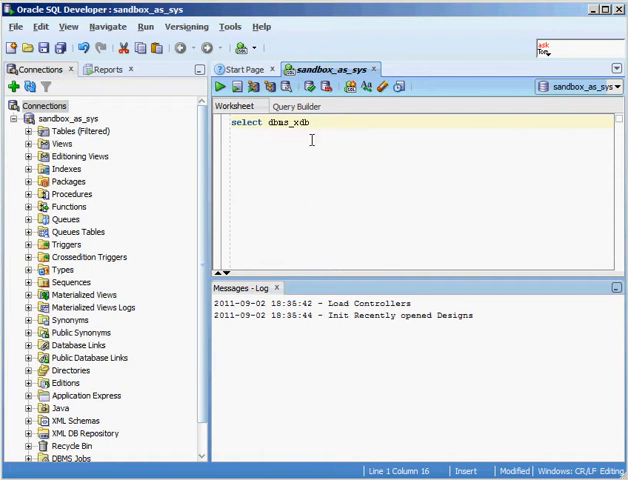
type(".")
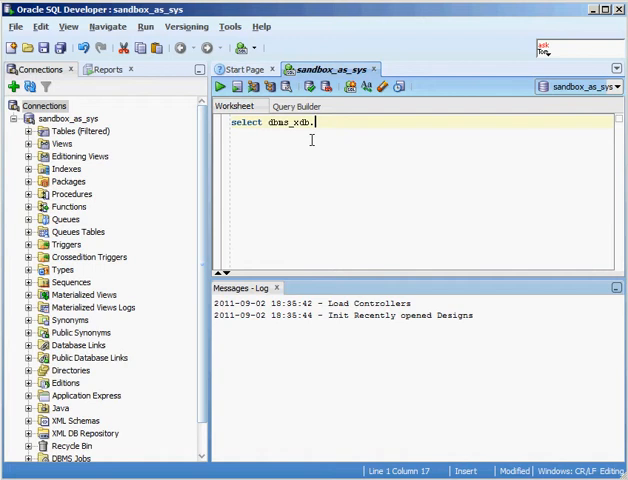
type("get")
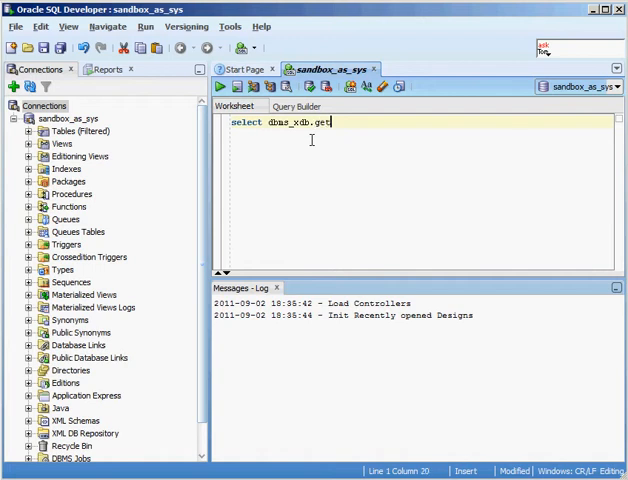
type("httppor")
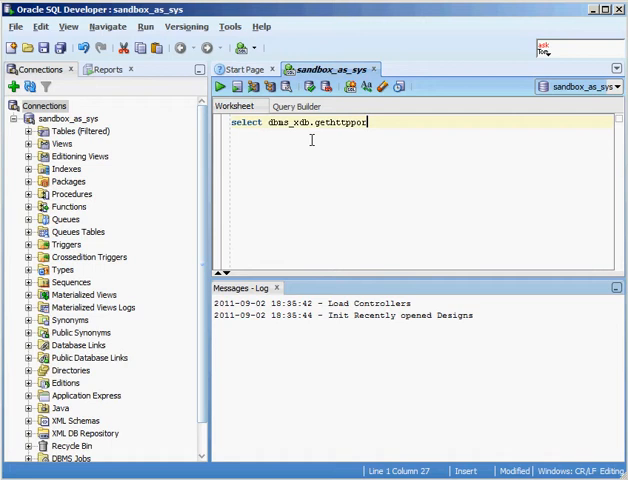
type("t")
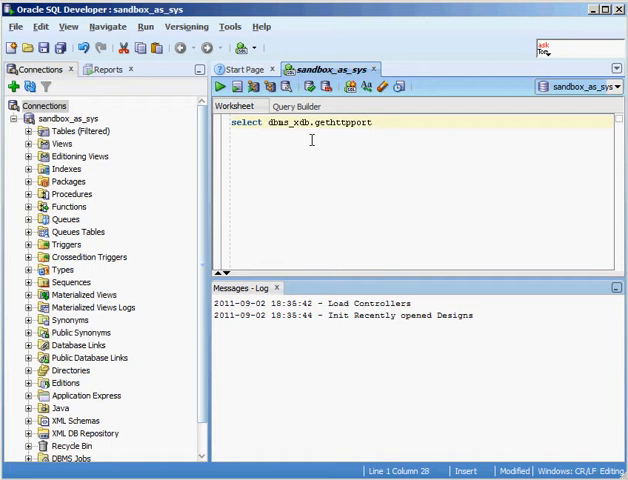
left_click(372, 122)
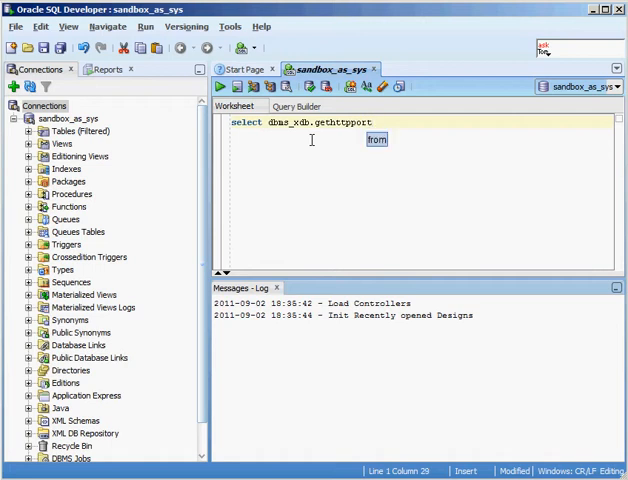
type("fr")
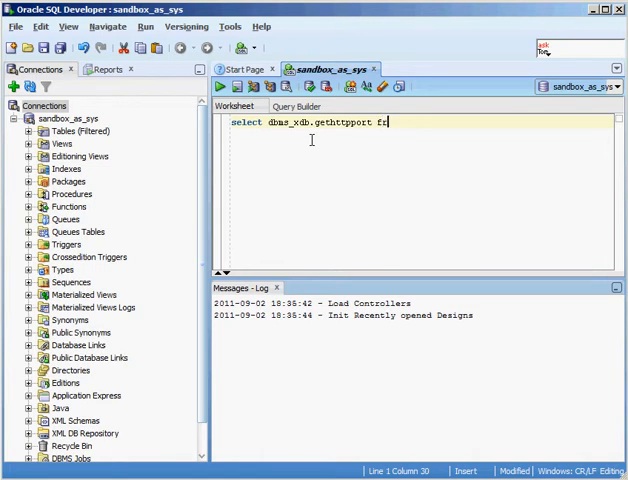
type("rom dual")
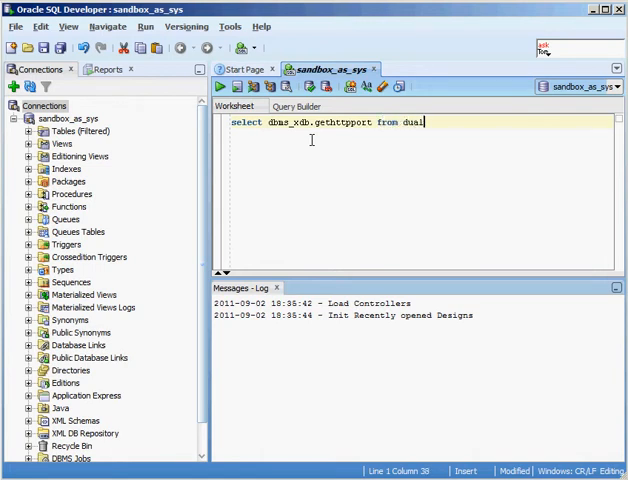
type(";")
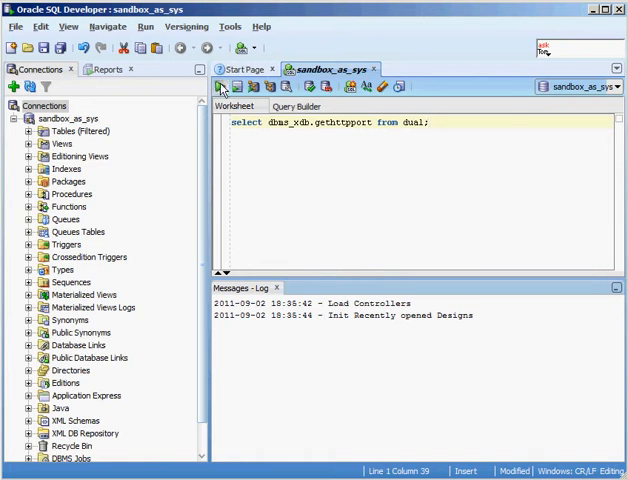
Execute the gethttpport query, returning 8080 as the XDB HTTP listener port.
left_click(228, 86)
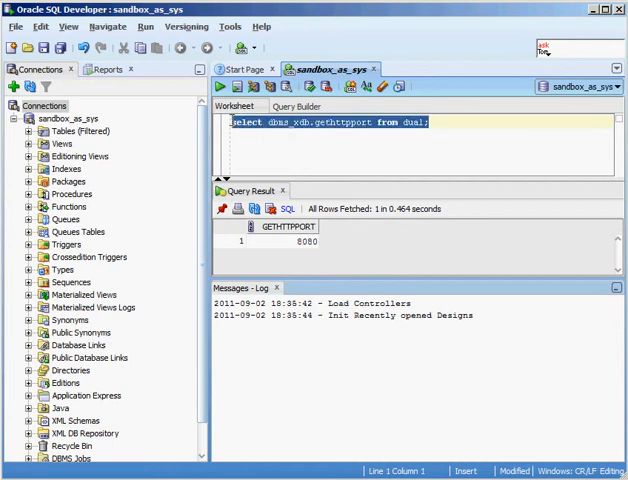
Enter a begin/end block calling dbms_xdb.sethttpport('80') in the worksheet.
type("begin")
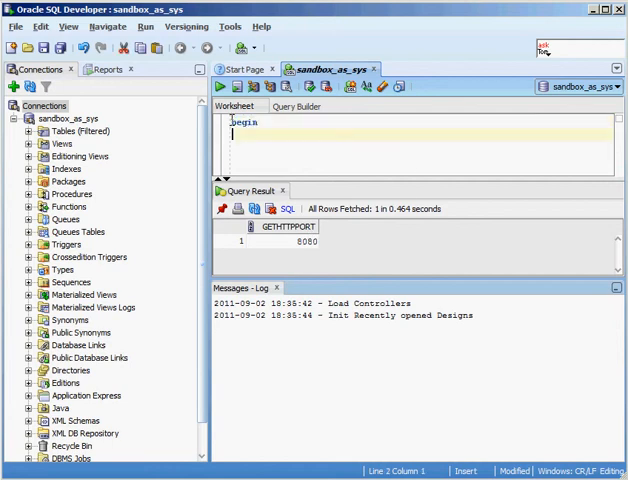
type("end")
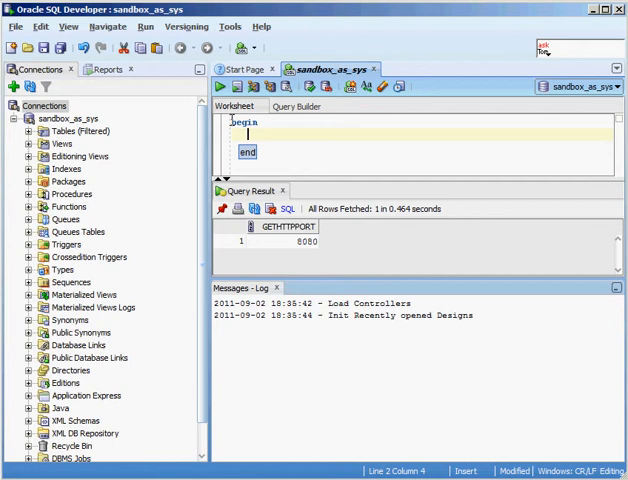
type("dbm")
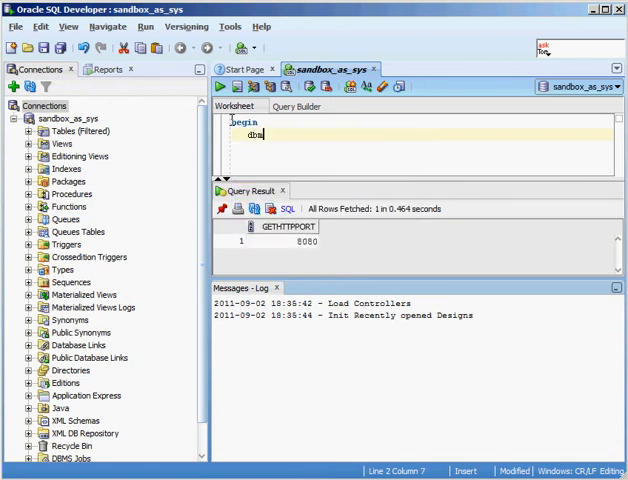
type("s_x")
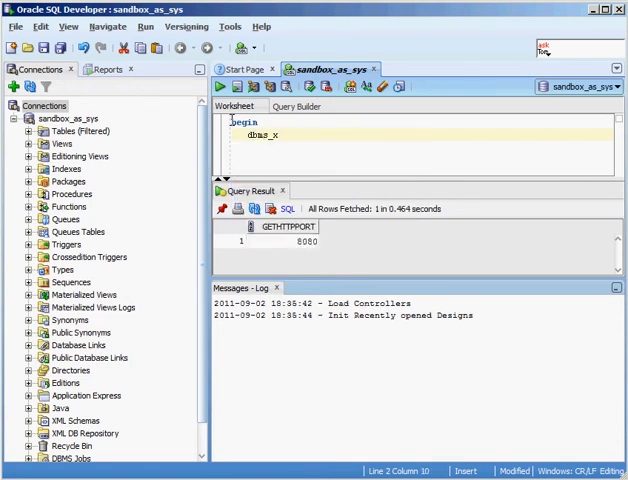
type("db")
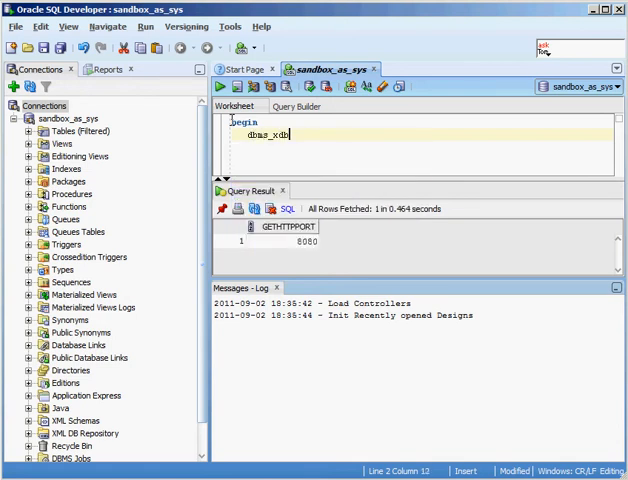
type(".seth")
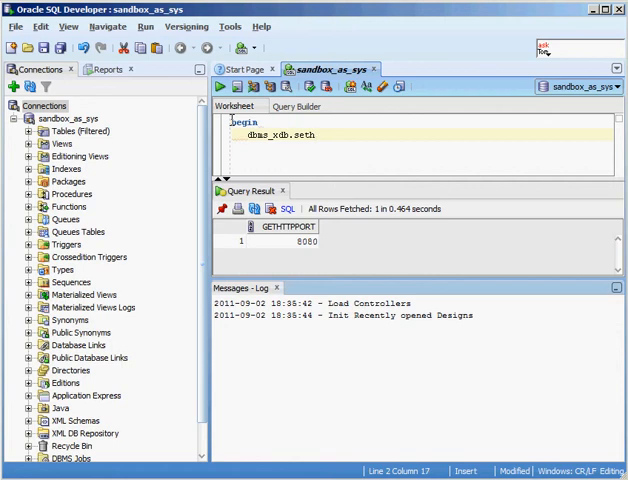
left_click(316, 134)
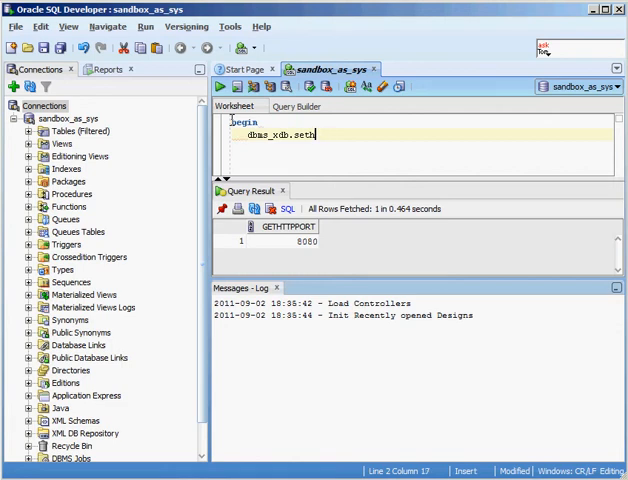
type("ttpport")
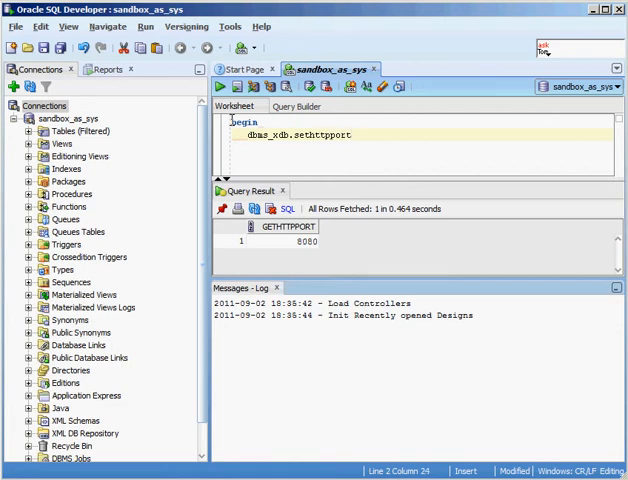
type("(")
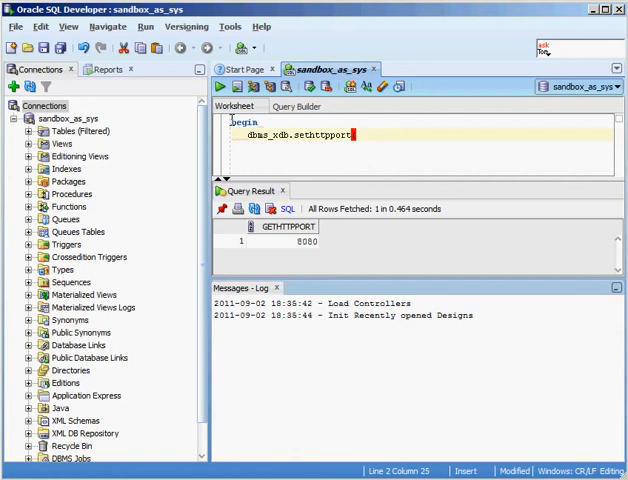
type("('8")
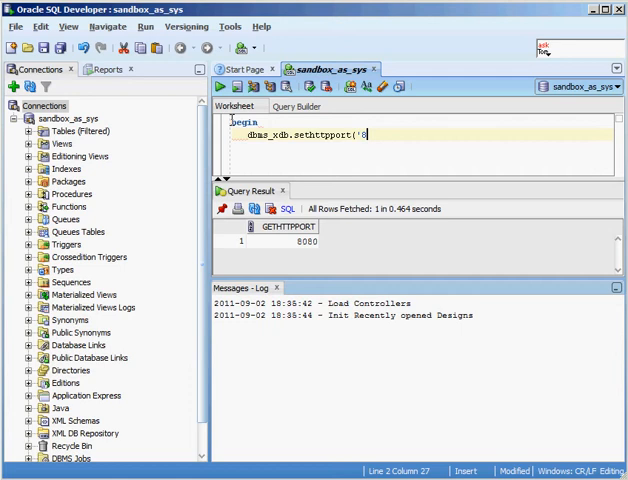
type("0');")
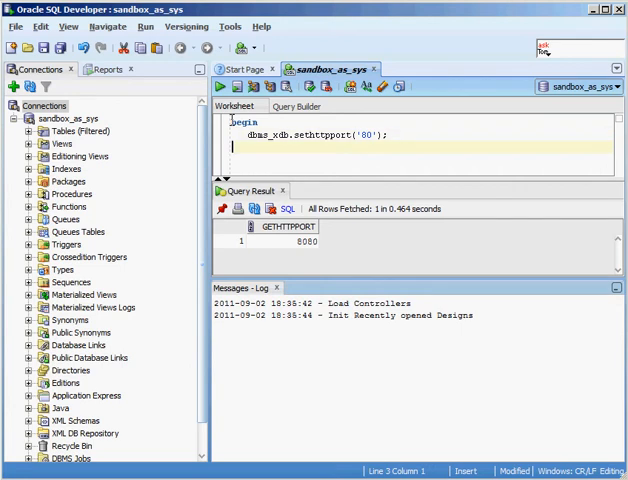
type("end")
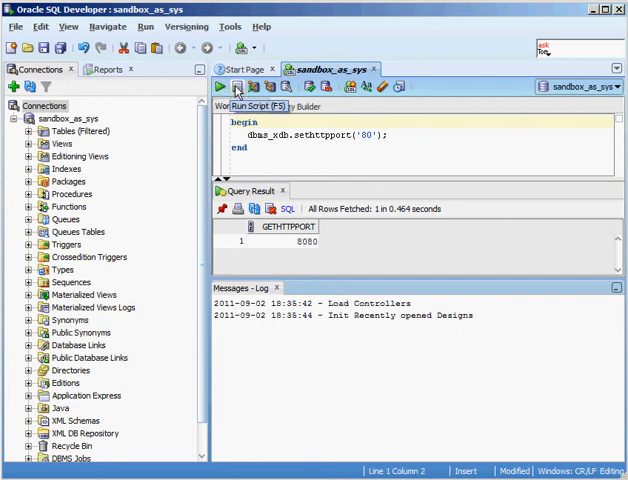
Run the port-change block as a script, which reports a compilation error.
left_click(234, 86)
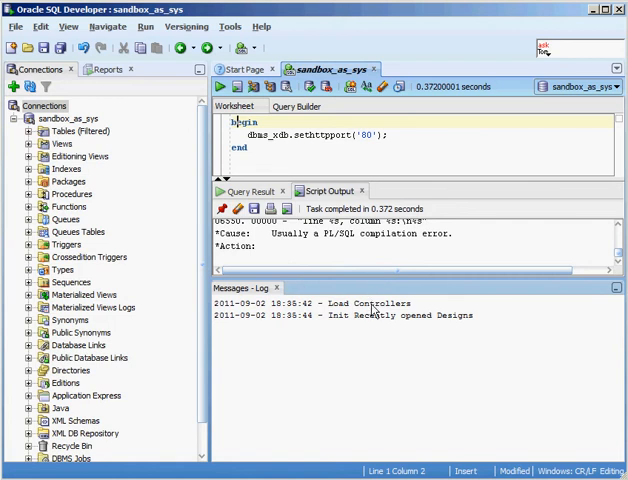
mouse_move(364, 280)
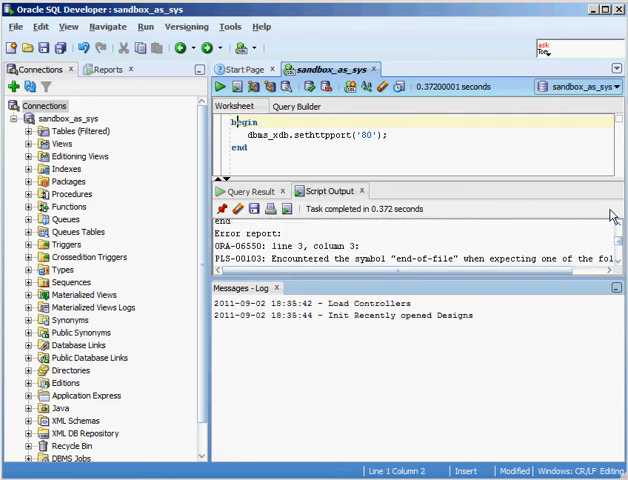
Add the missing semicolon after end and rerun the block as a script.
left_click(246, 148)
type(";")
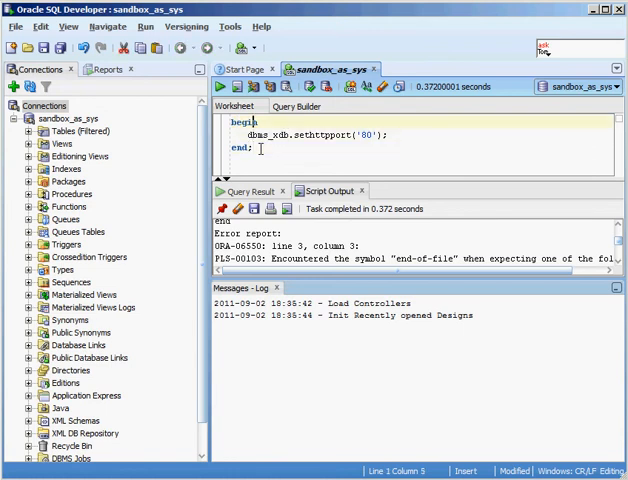
left_click(238, 86)
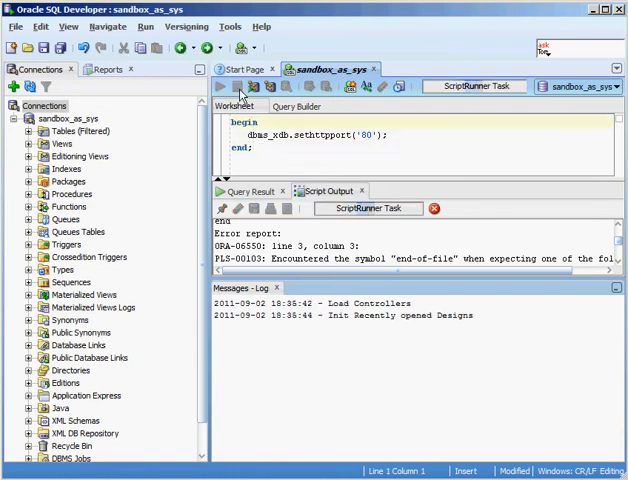
left_click(232, 86)
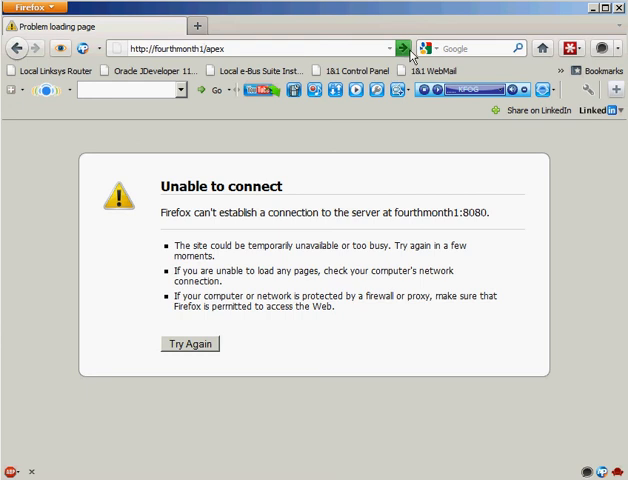
Load the apex address without :8080 until the Application Express login page appears.
left_click(406, 48)
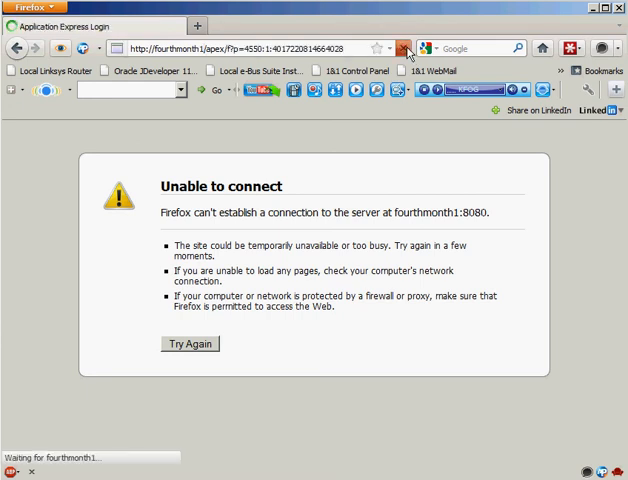
left_click(404, 48)
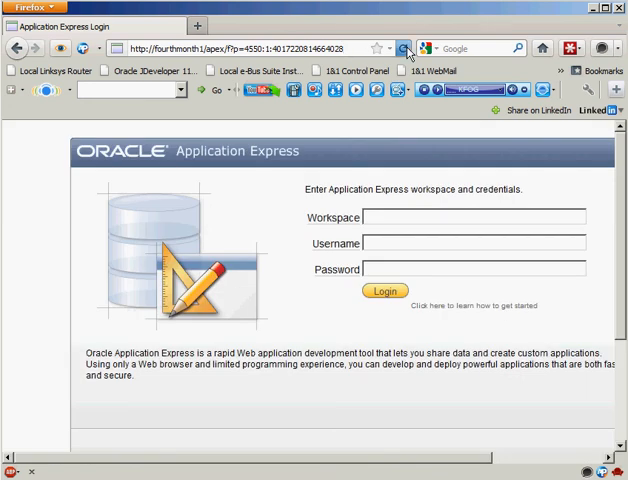